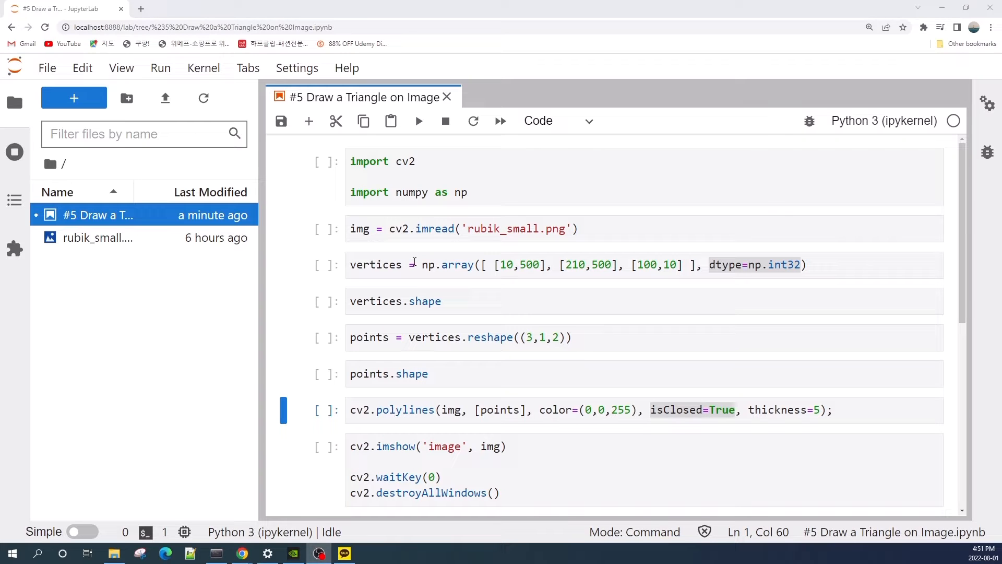
# - Run the import and imread cells, then duplicate the imshow code below the loading cell
pyautogui.click(447, 182)
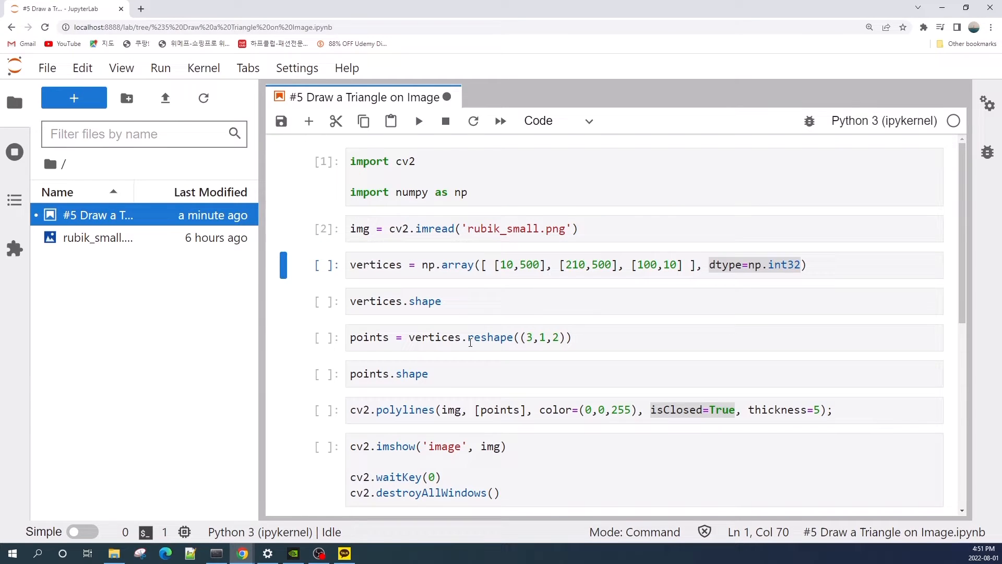
pyautogui.click(448, 466)
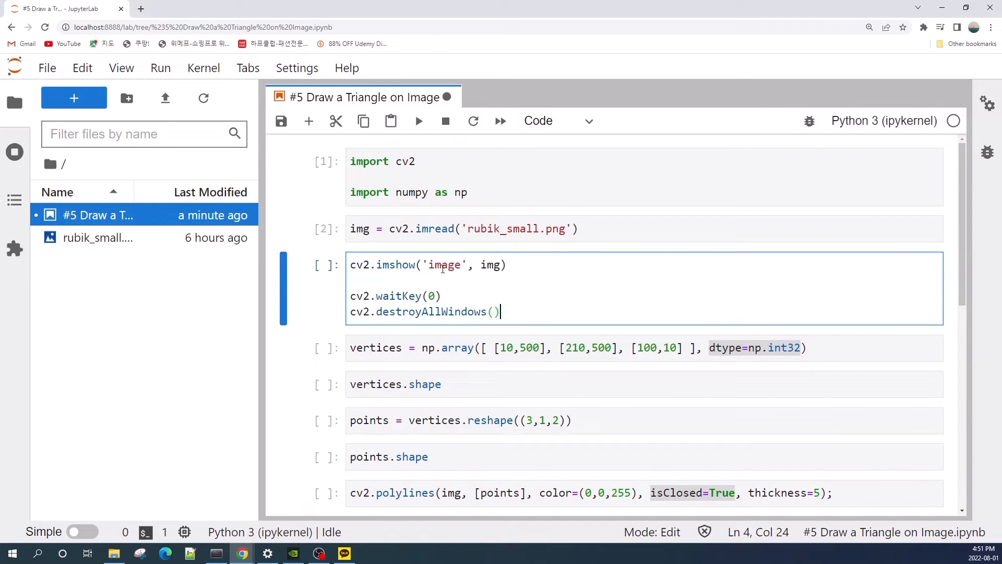
# - Run the imshow cell to view the plain Rubik's cube image, then close its window
pyautogui.click(505, 264)
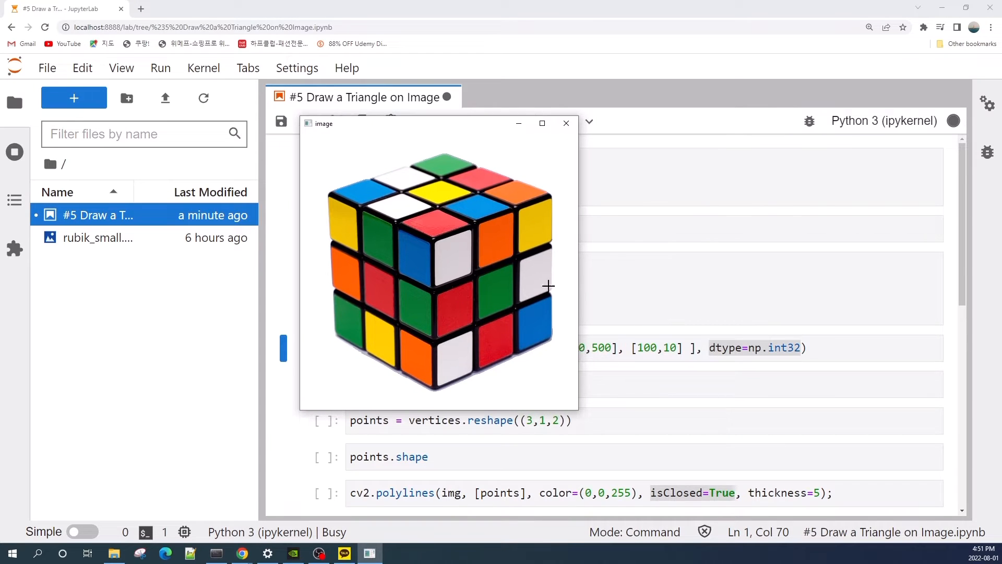
pyautogui.moveTo(490, 228)
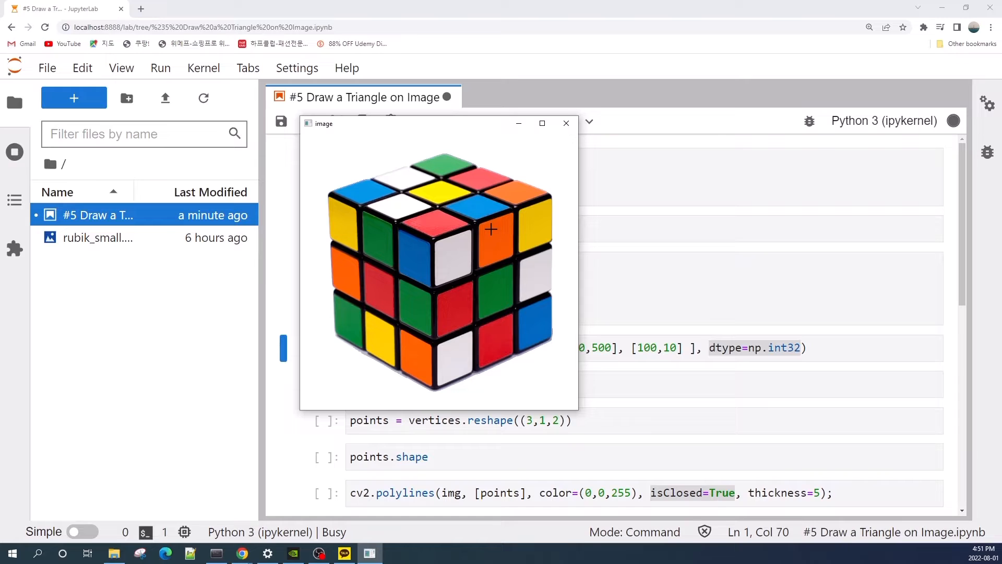
pyautogui.moveTo(572, 152)
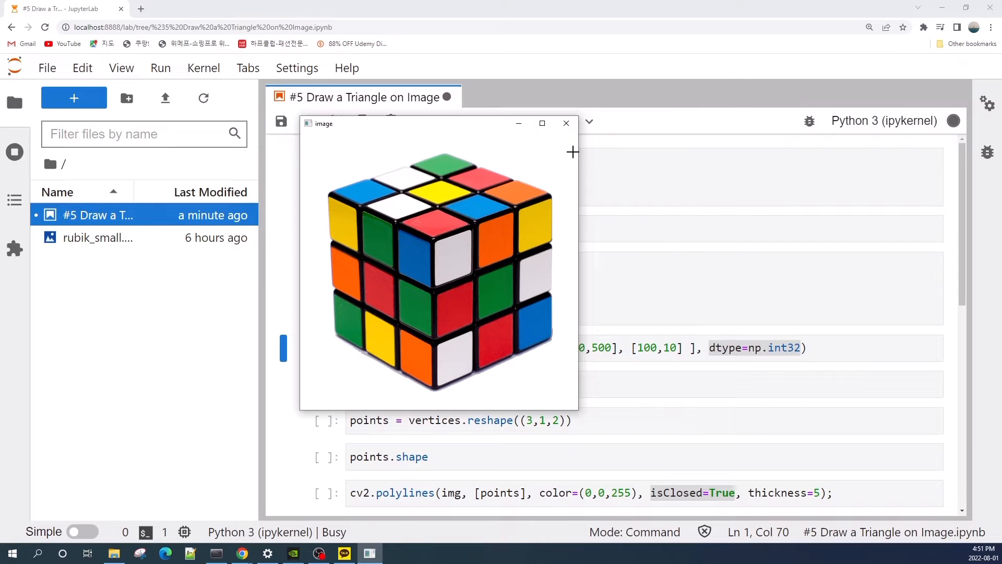
pyautogui.click(565, 123)
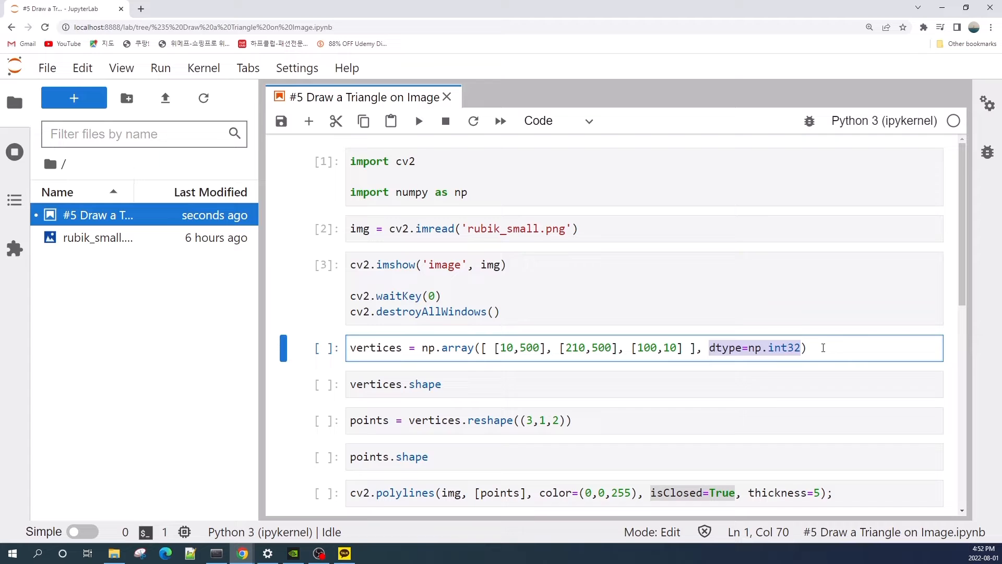
# - Run the vertices array and its shape check, confirming shape (3, 2)
pyautogui.press('shift+enter')
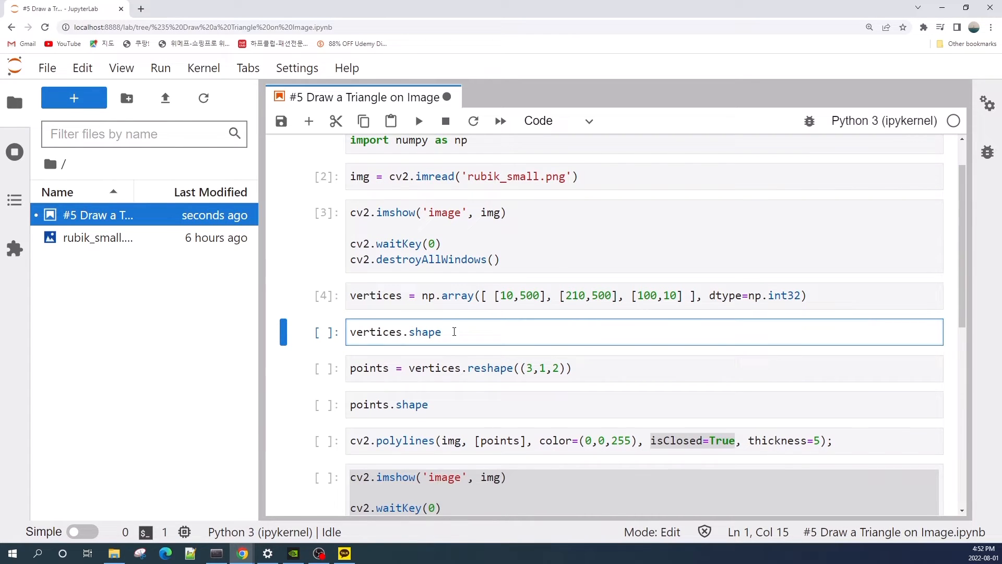
pyautogui.press('shift+enter')
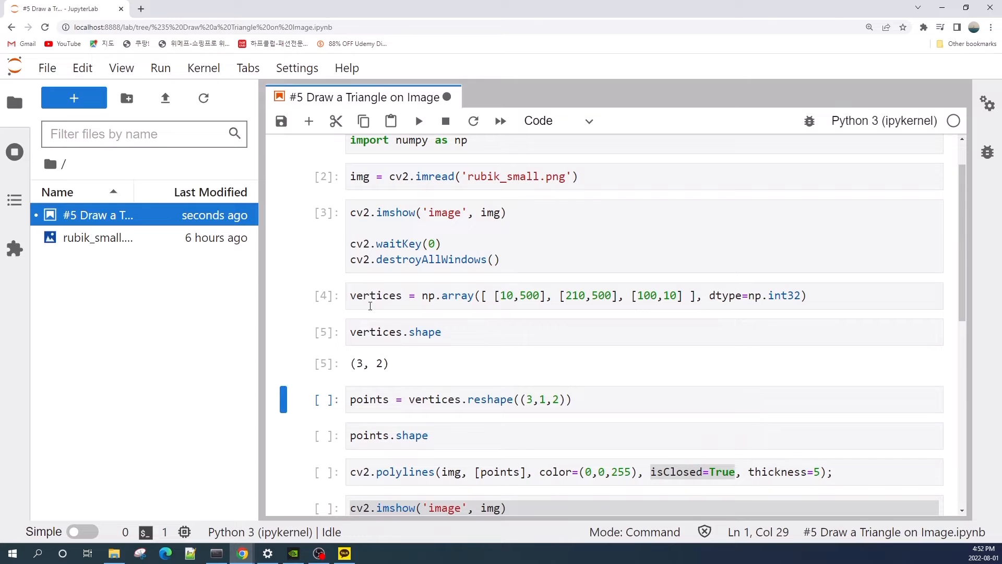
pyautogui.moveTo(392, 374)
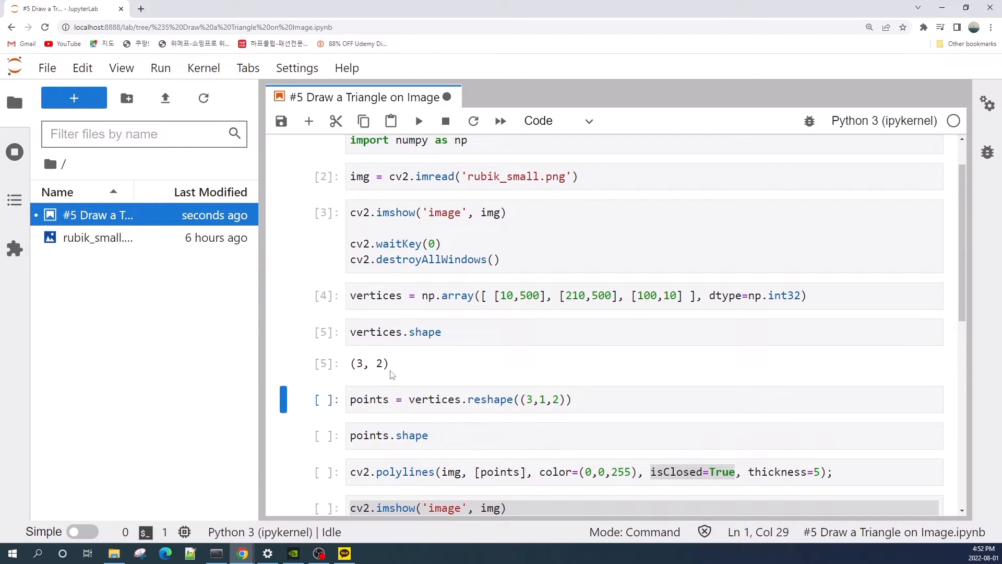
pyautogui.scroll(-3)
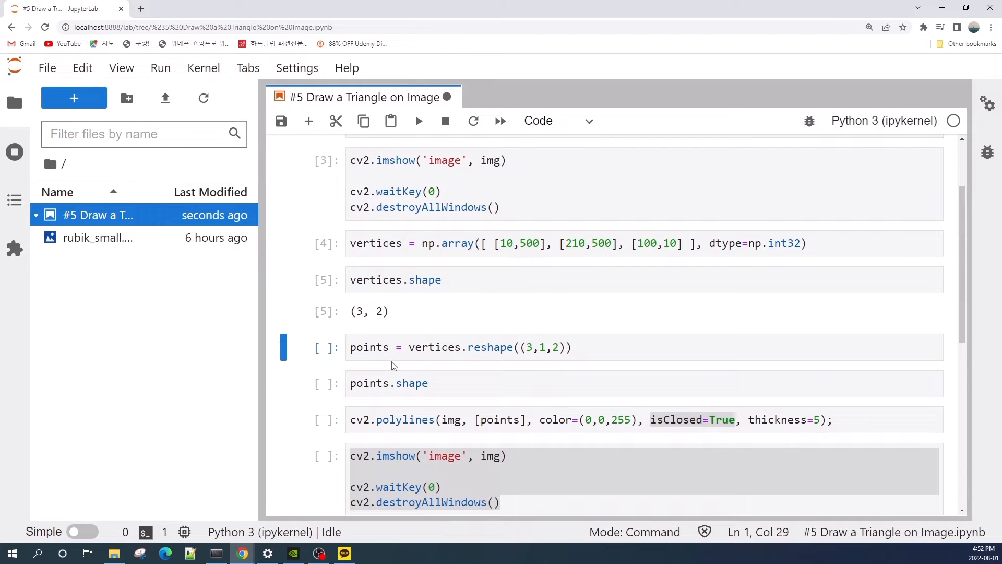
pyautogui.moveTo(446, 445)
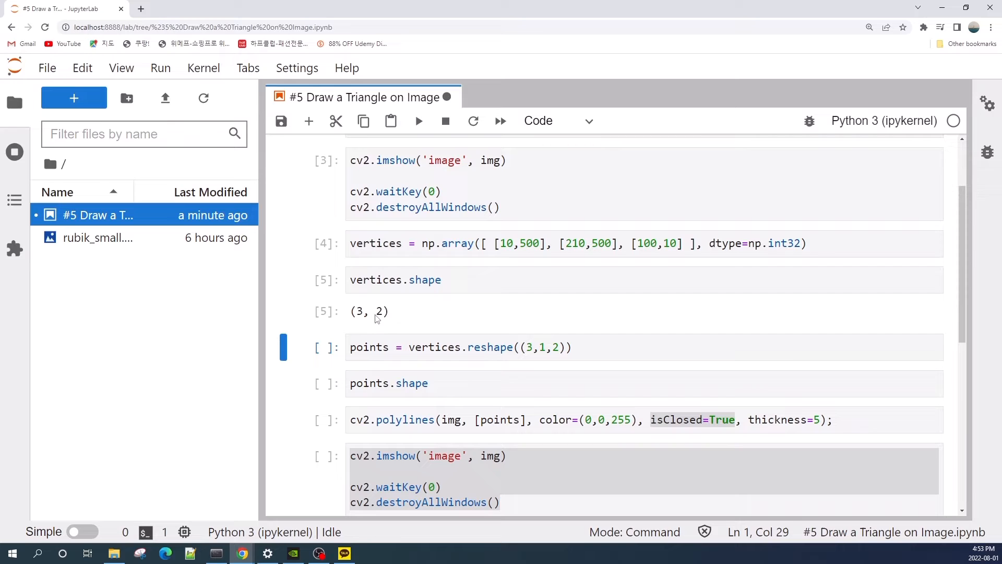
pyautogui.moveTo(384, 316)
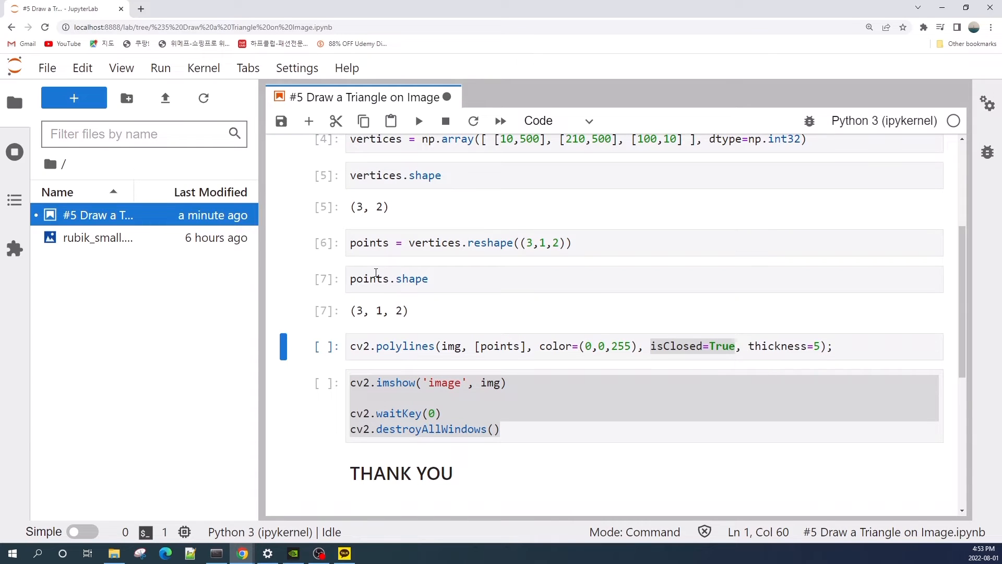
pyautogui.moveTo(373, 305)
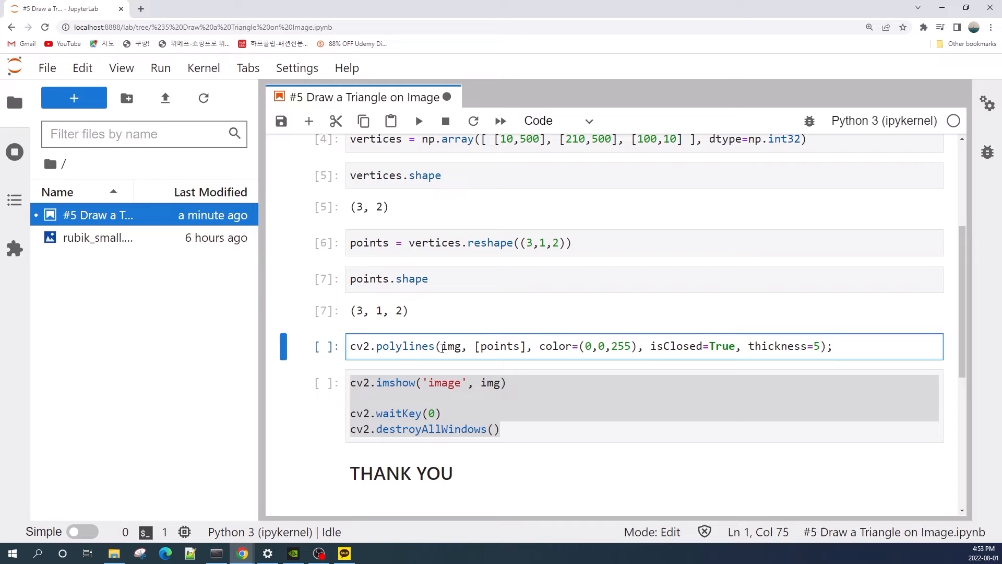
# - Review the cv2.polylines arguments (red, closed, thickness 5) and run that cell
pyautogui.doubleClick(452, 346)
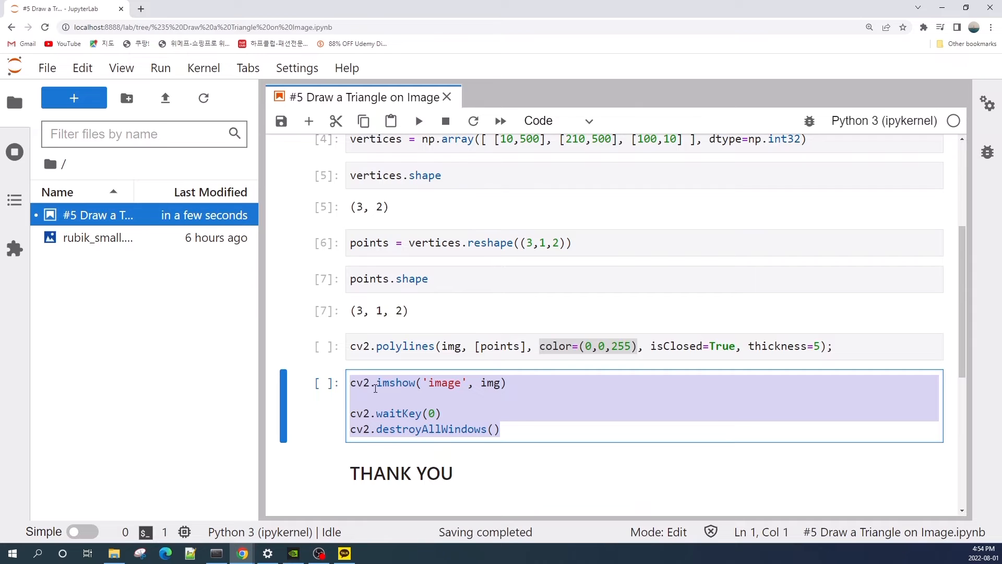
pyautogui.click(586, 346)
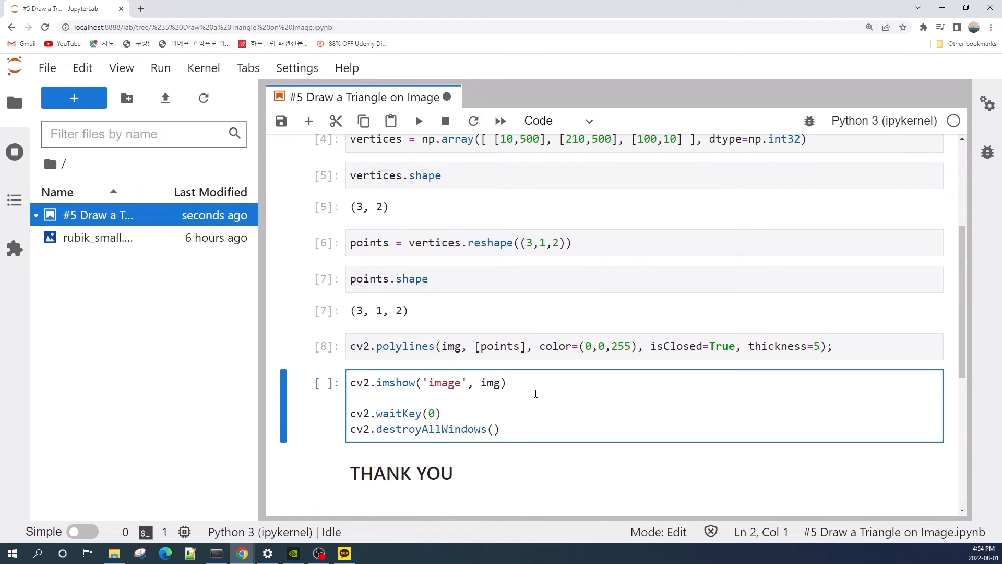
# - Show the red triangle over the cube, move its window, then close it
pyautogui.click(419, 120)
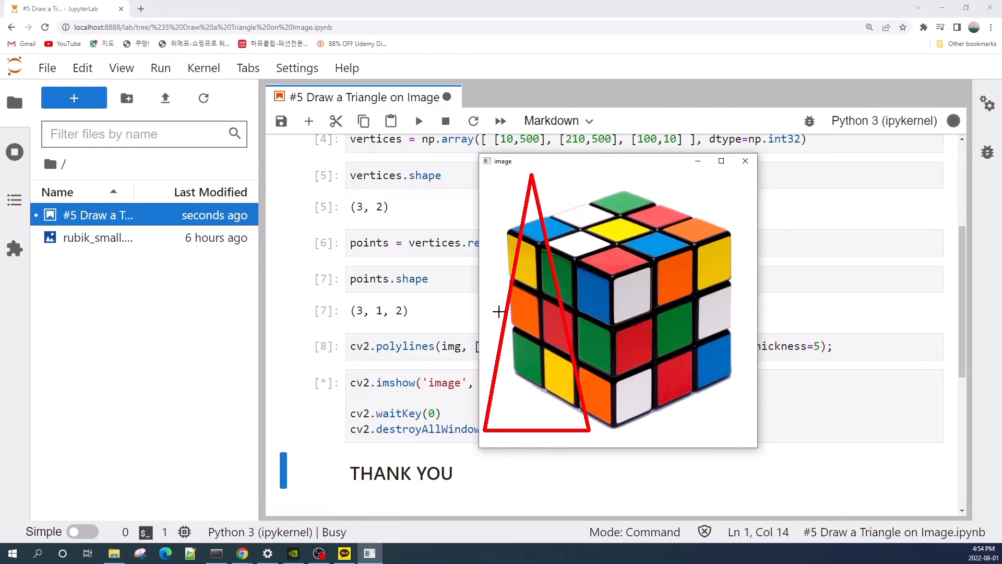
pyautogui.moveTo(575, 161); pyautogui.dragTo(643, 170)
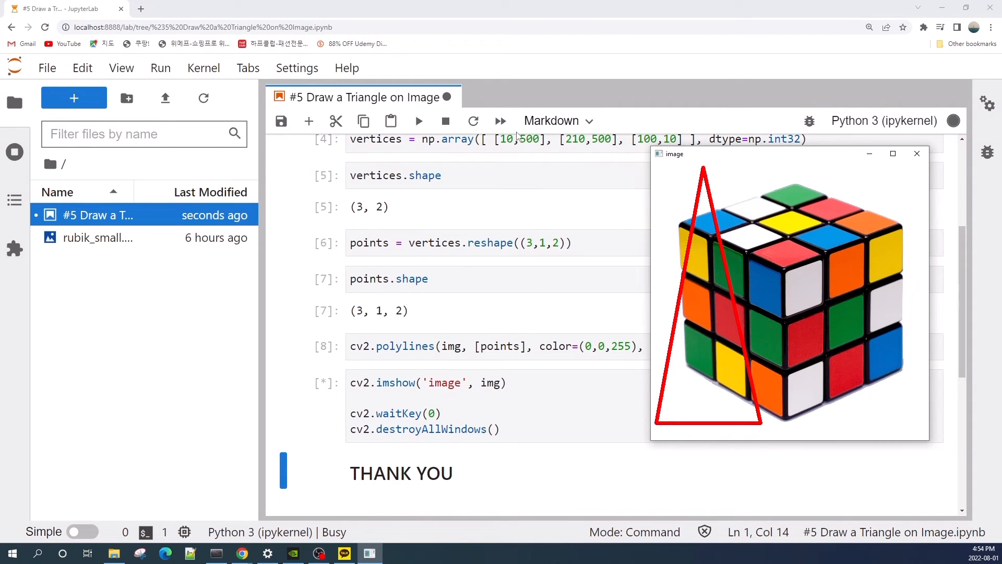
pyautogui.moveTo(744, 161)
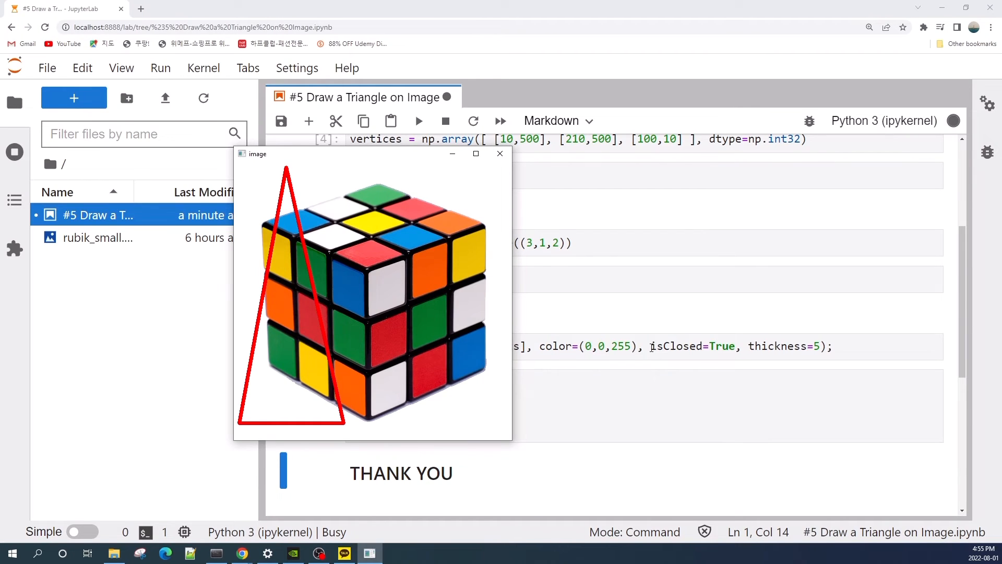
pyautogui.moveTo(500, 154)
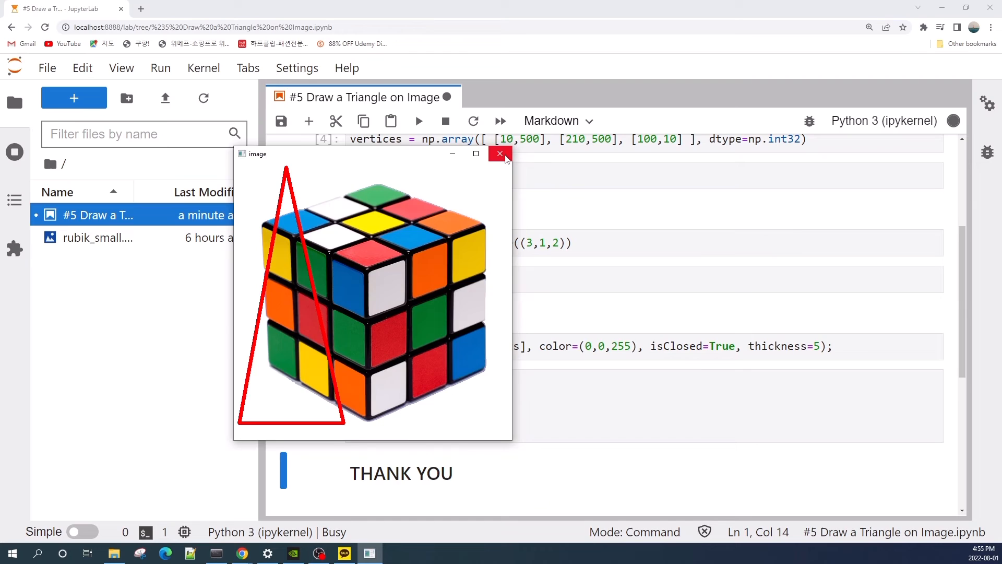
pyautogui.click(500, 154)
pyautogui.write('Fals')
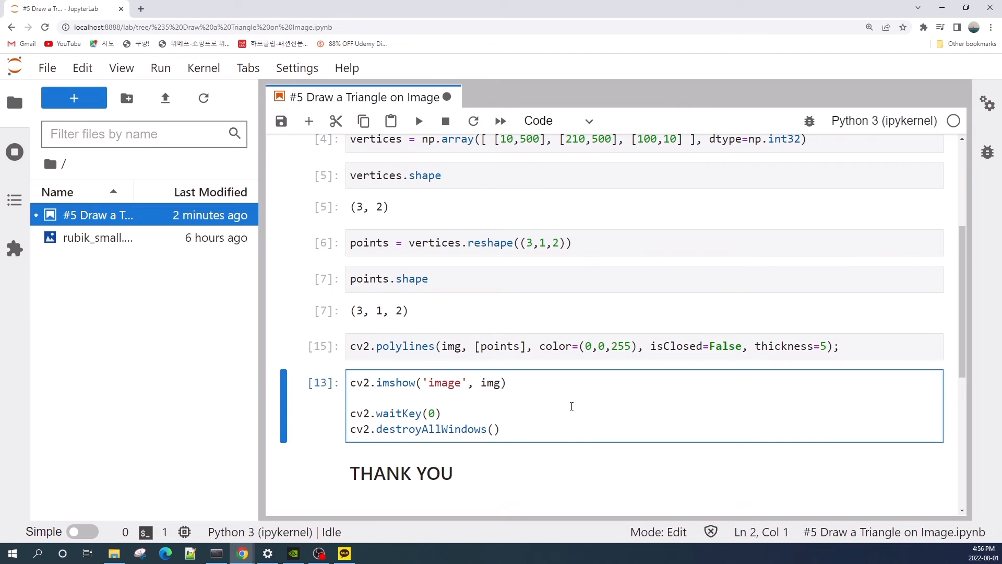
# - Display the open red polyline from isClosed=False, then close the image window
pyautogui.click(418, 121)
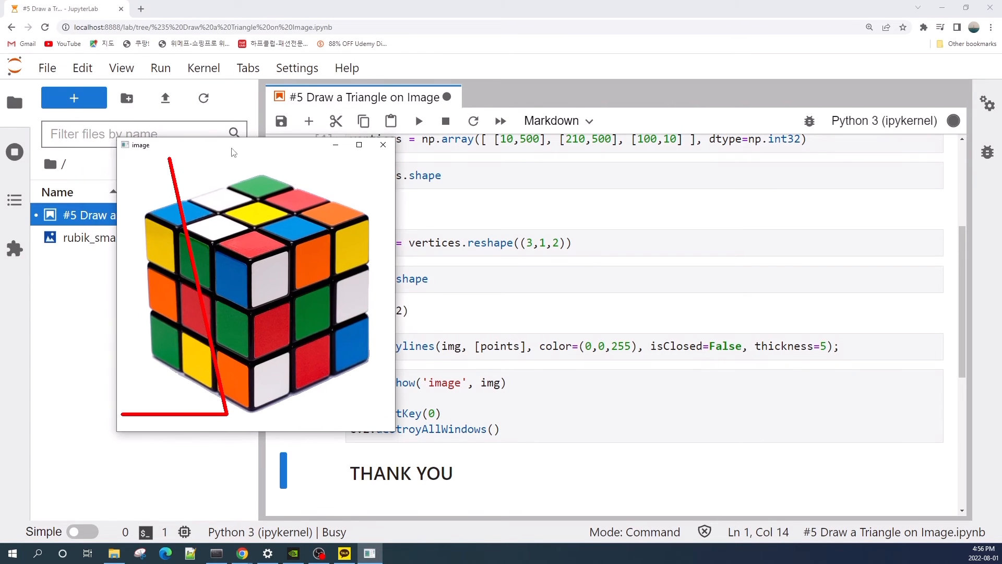
pyautogui.moveTo(123, 414)
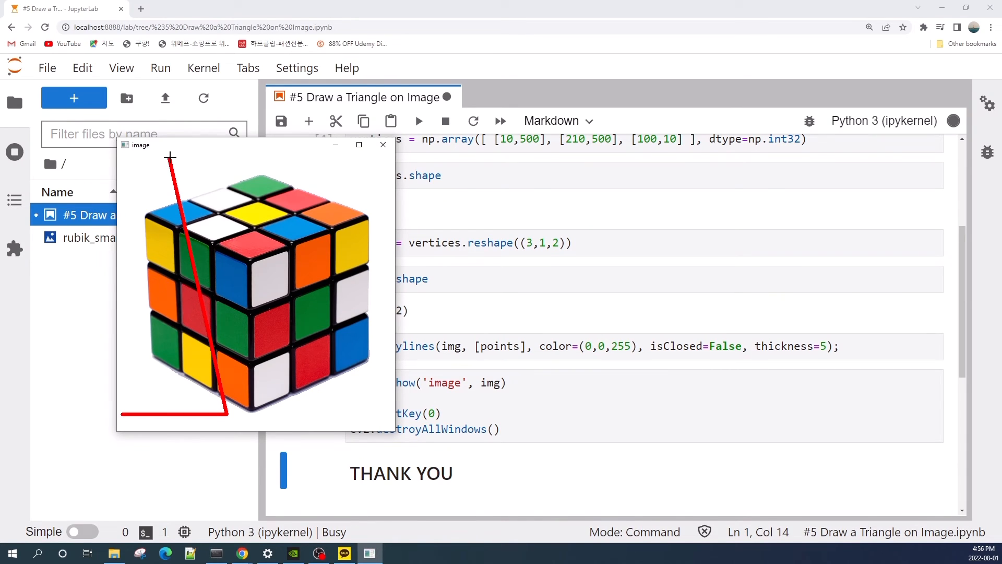
pyautogui.moveTo(198, 313)
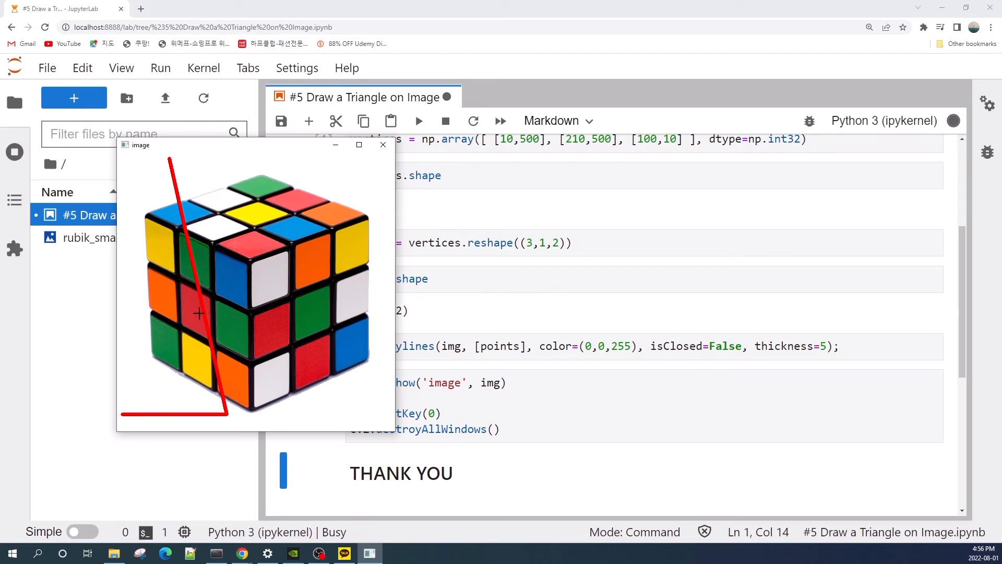
pyautogui.click(383, 145)
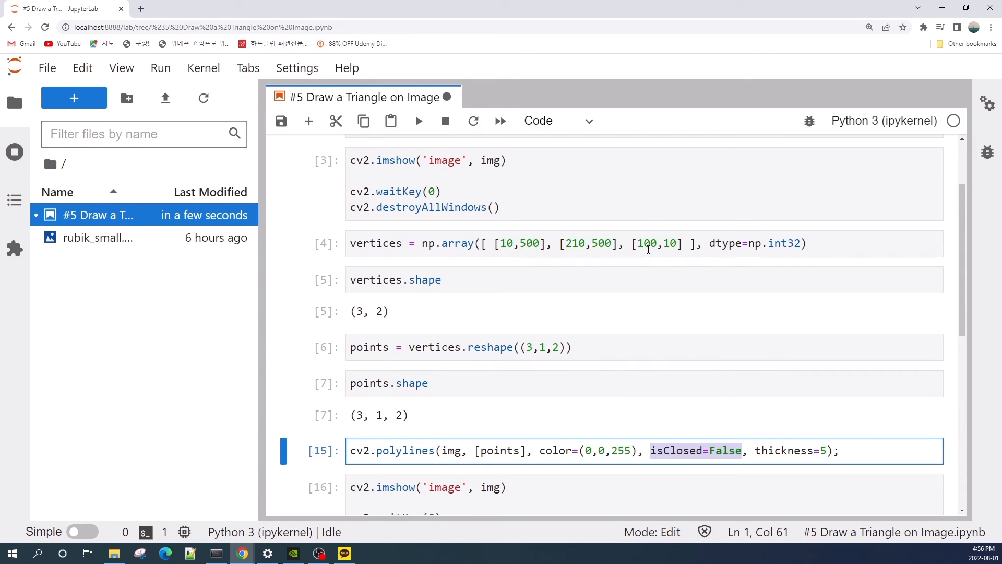
pyautogui.moveTo(659, 209)
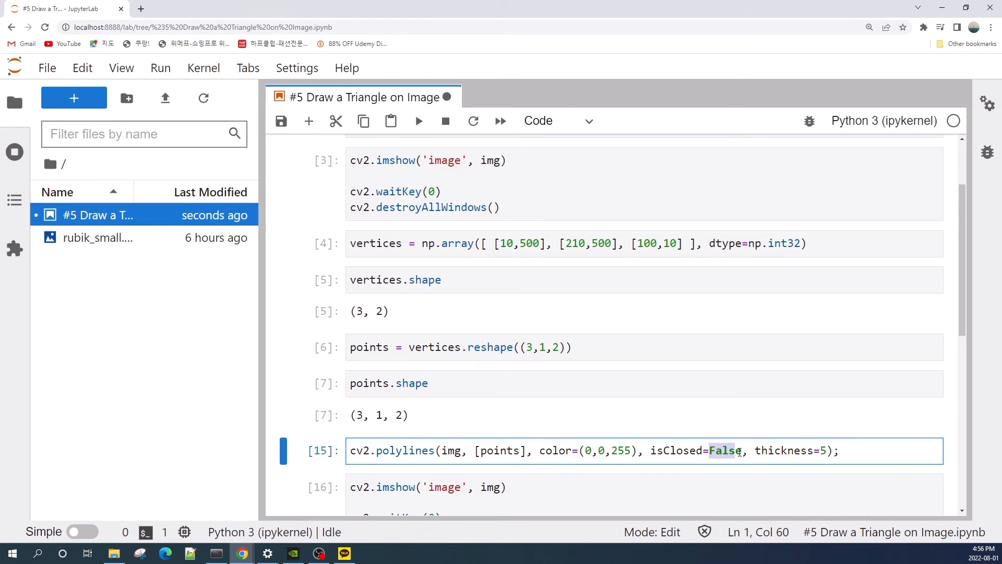
pyautogui.write('True')
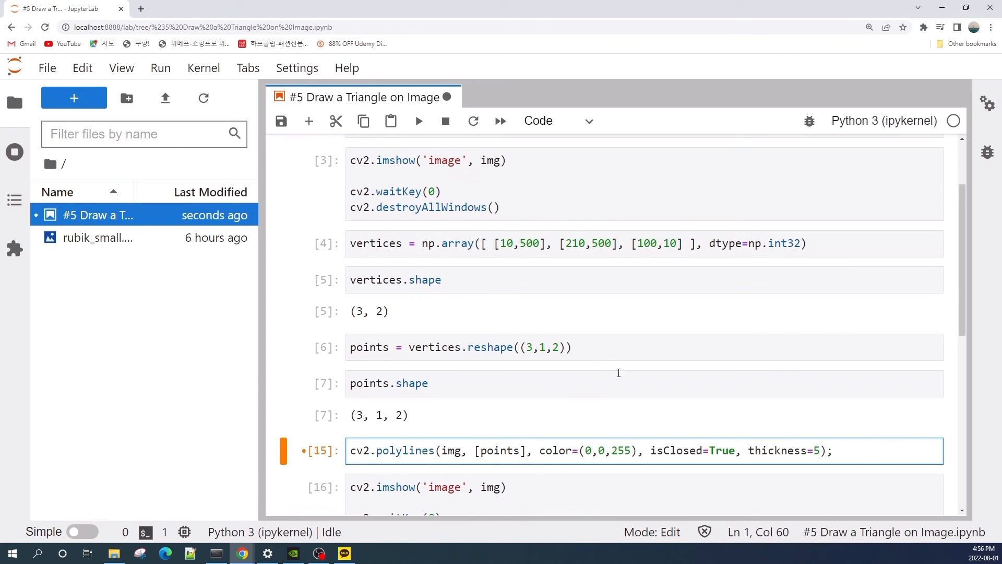
pyautogui.doubleClick(722, 450)
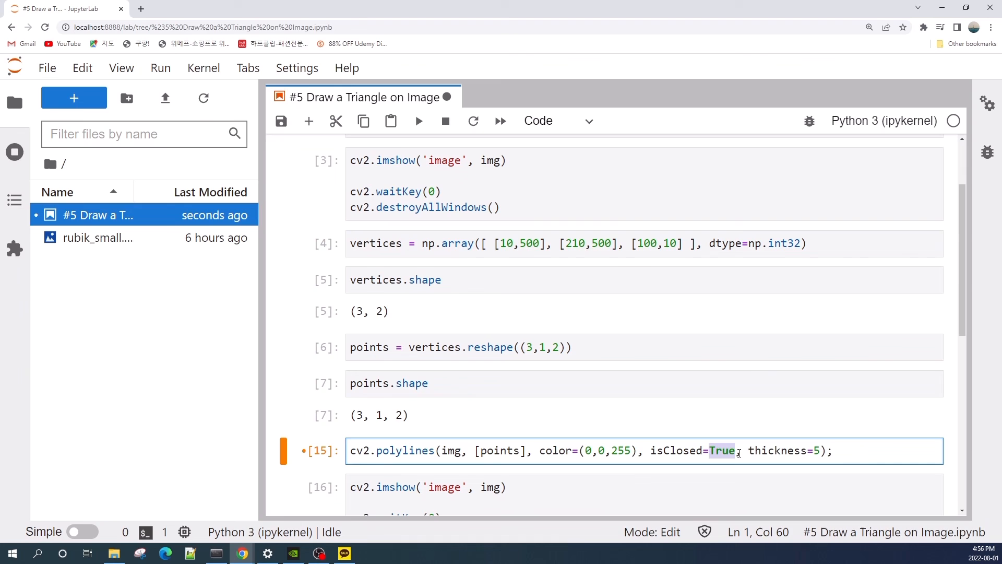
pyautogui.write('False')
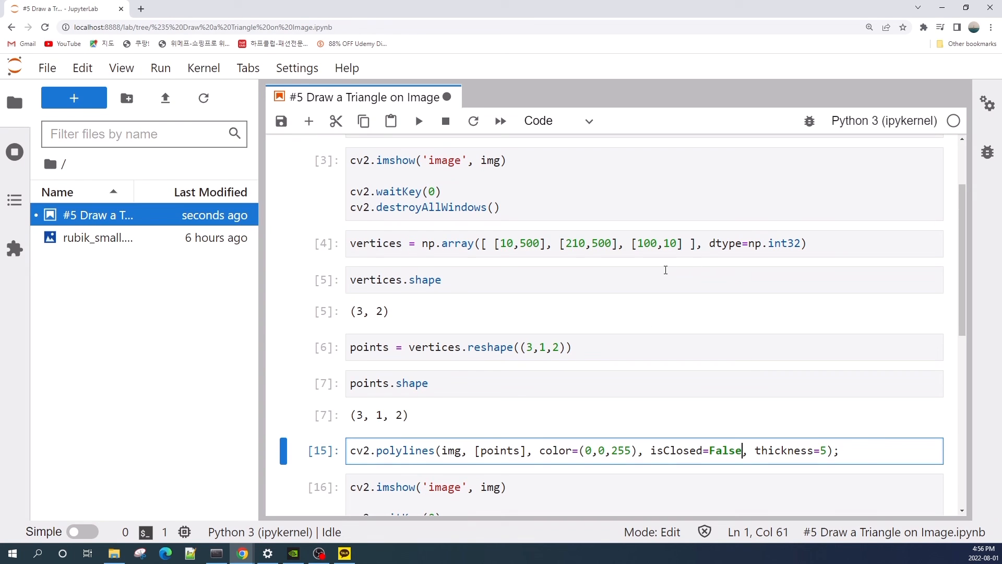
pyautogui.moveTo(561, 231)
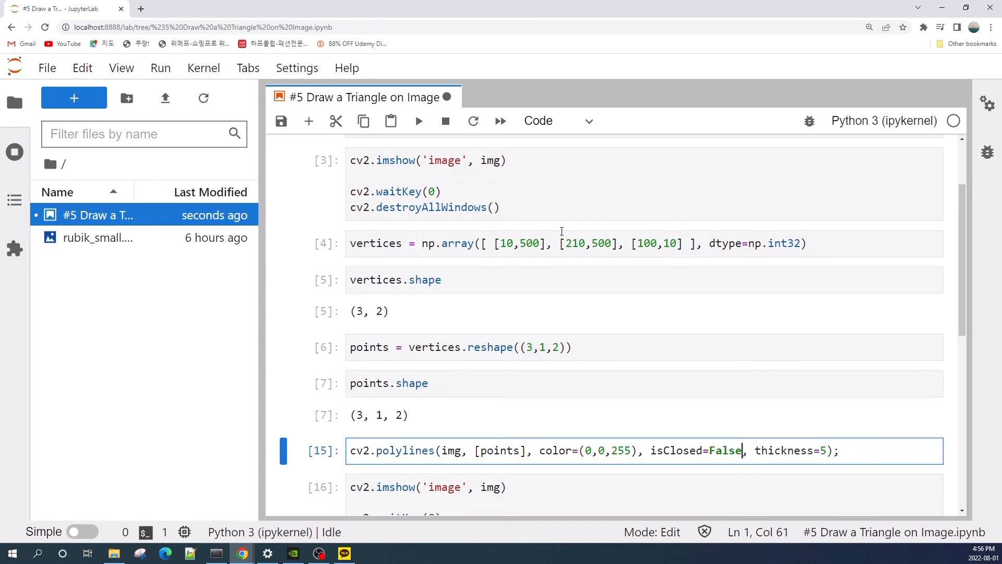
pyautogui.moveTo(541, 333)
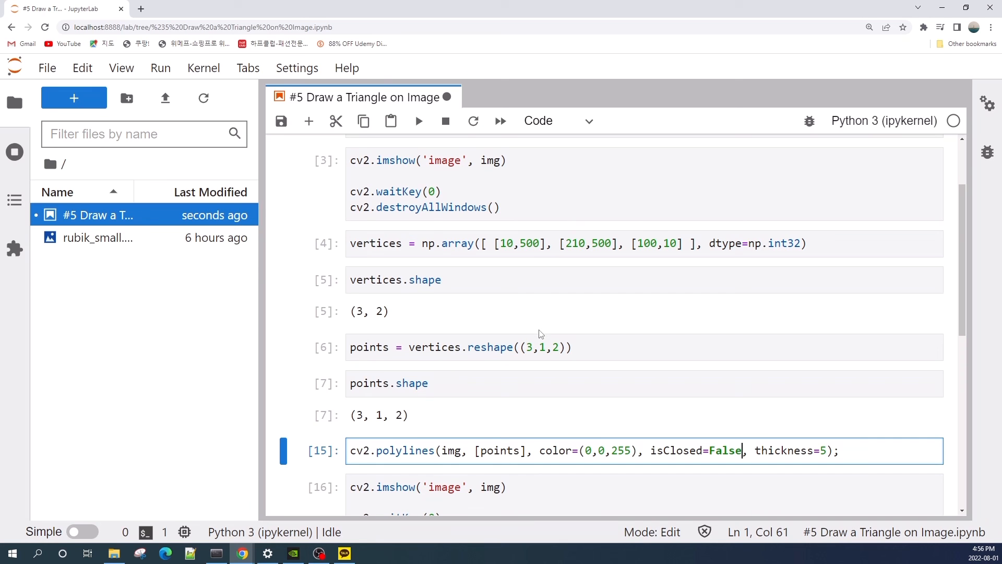
pyautogui.moveTo(561, 320)
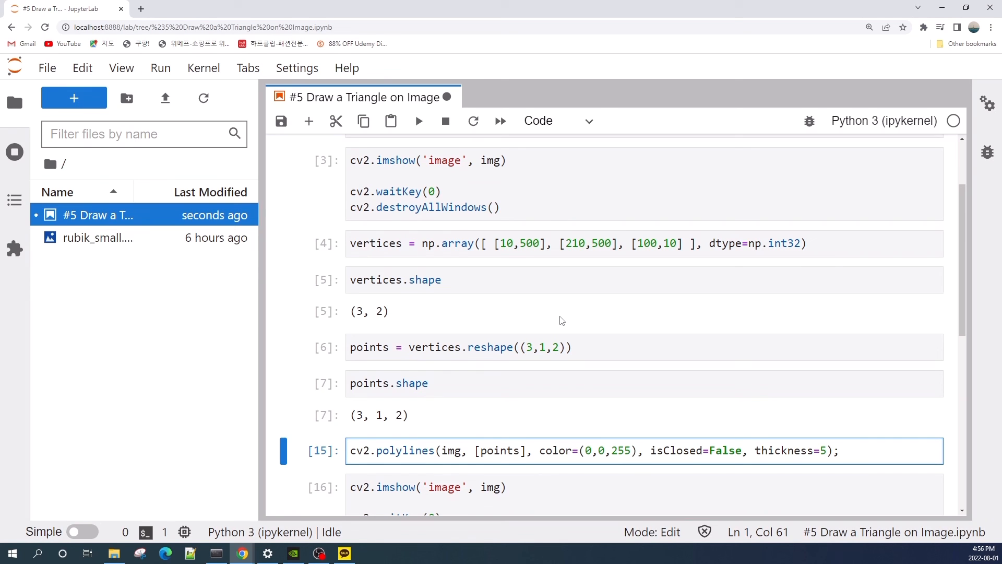
pyautogui.moveTo(575, 276)
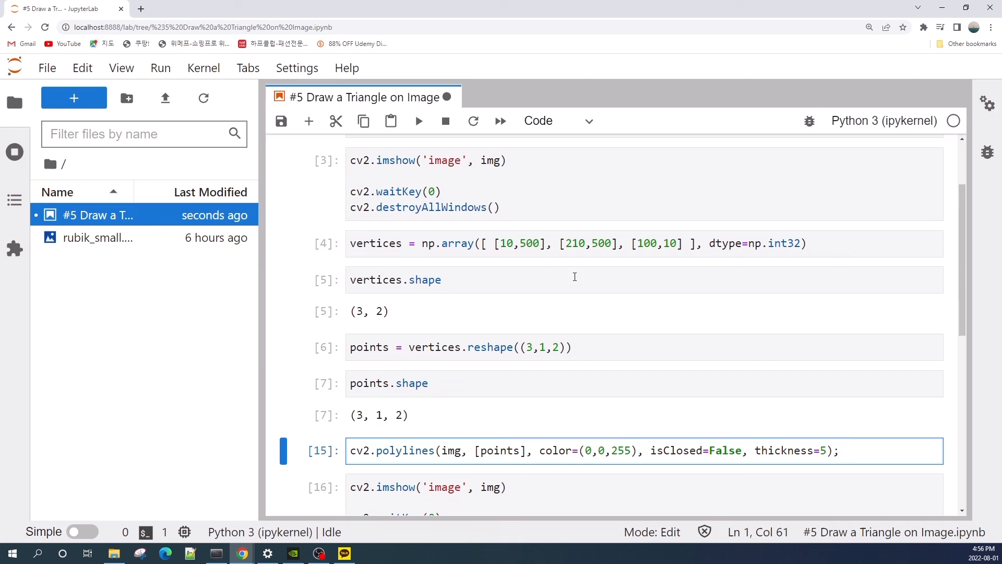